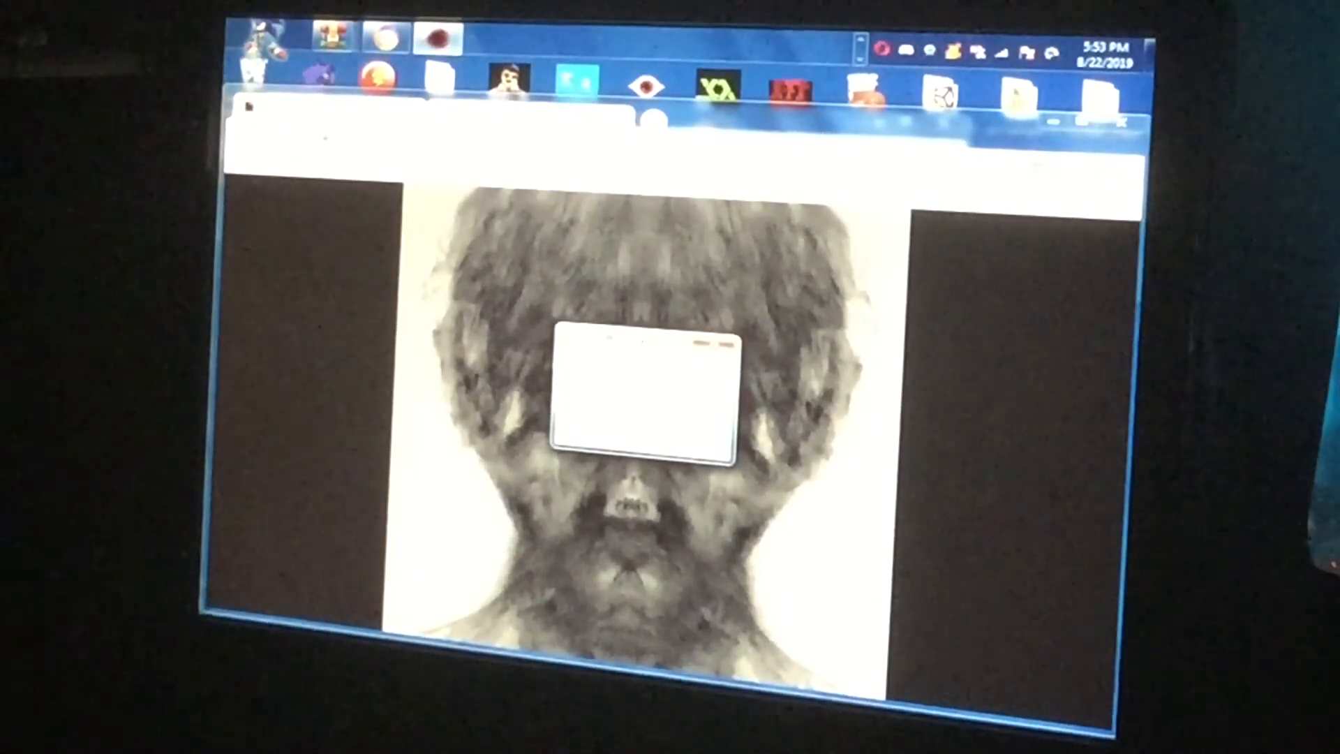
{"action": "mouse_move", "coordinate": [380, 286]}
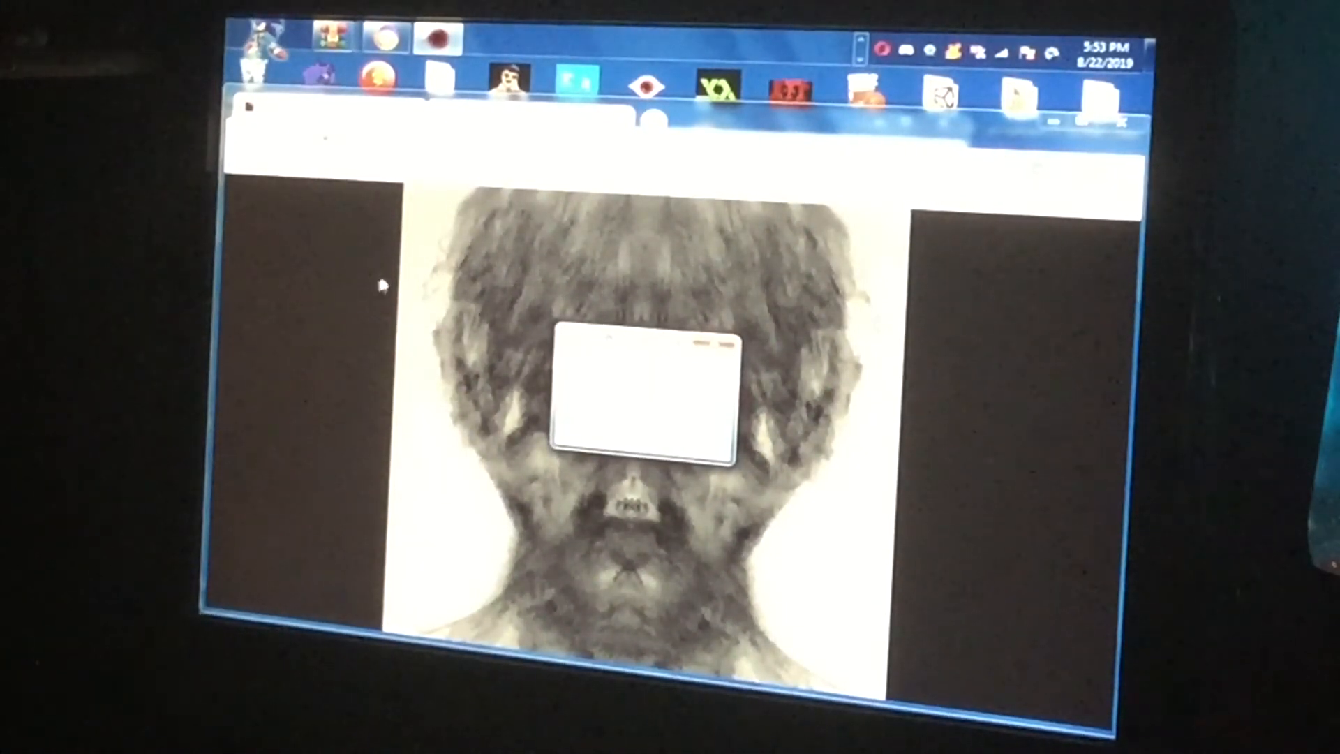